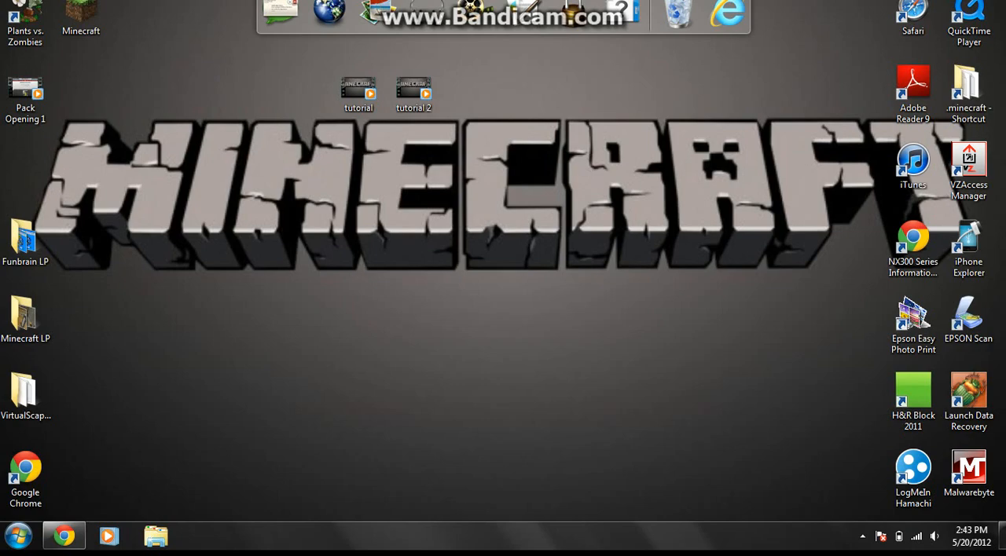
Step: Launch iWisoft Free Video Converter from the Start menu
{"action": "left_click", "coordinate": [356, 85]}
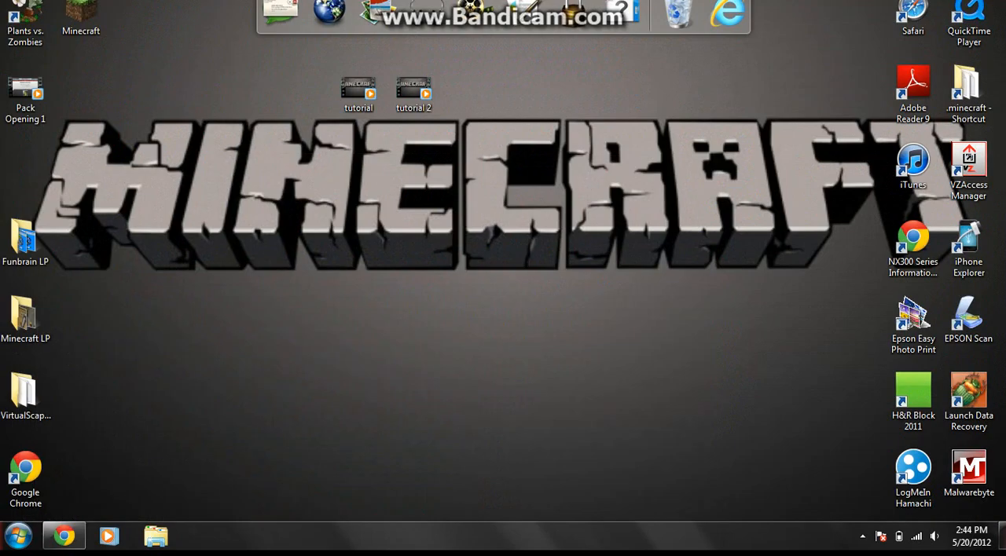
{"action": "left_click", "coordinate": [30, 531]}
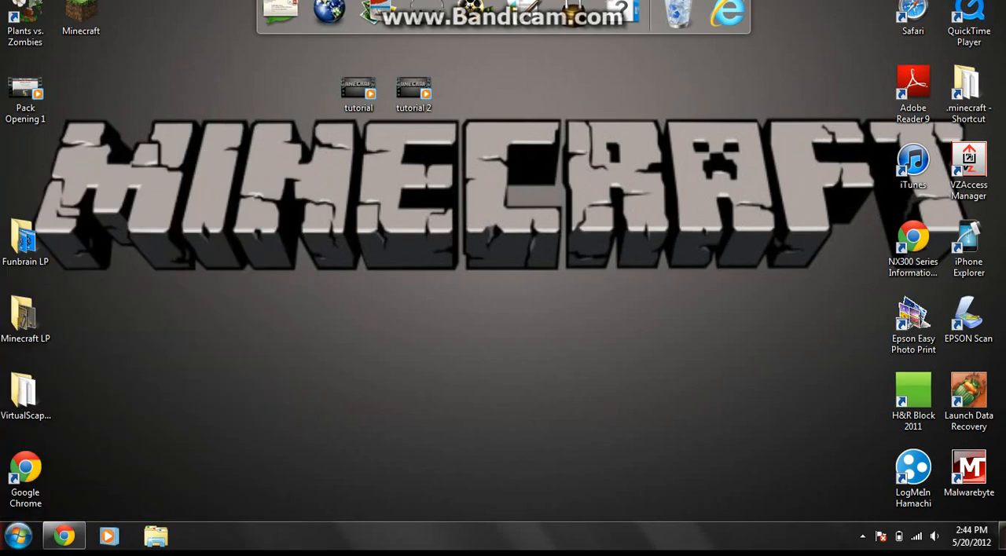
{"action": "left_click", "coordinate": [201, 535]}
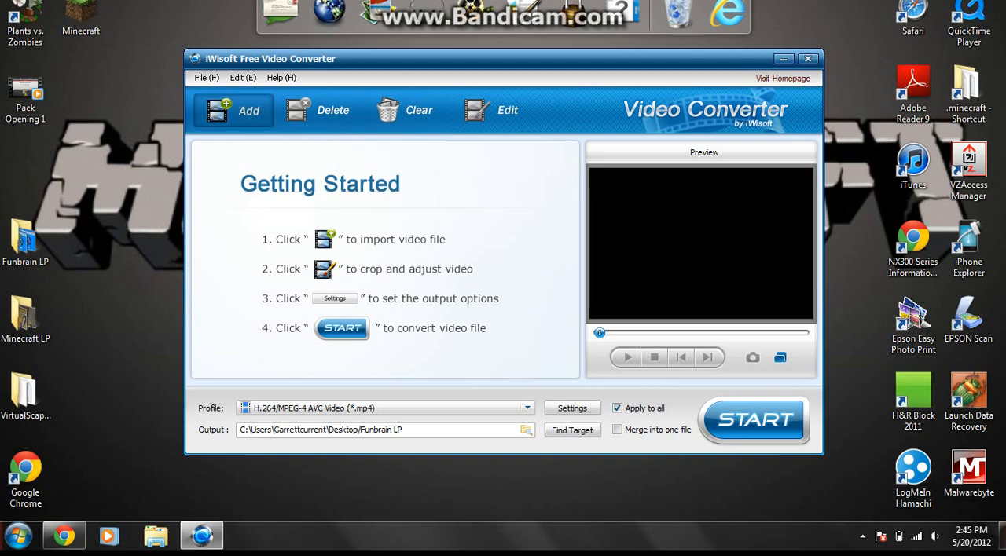
Step: Import the 'tutorial' clip from the Desktop into the conversion list
{"action": "left_click", "coordinate": [235, 110]}
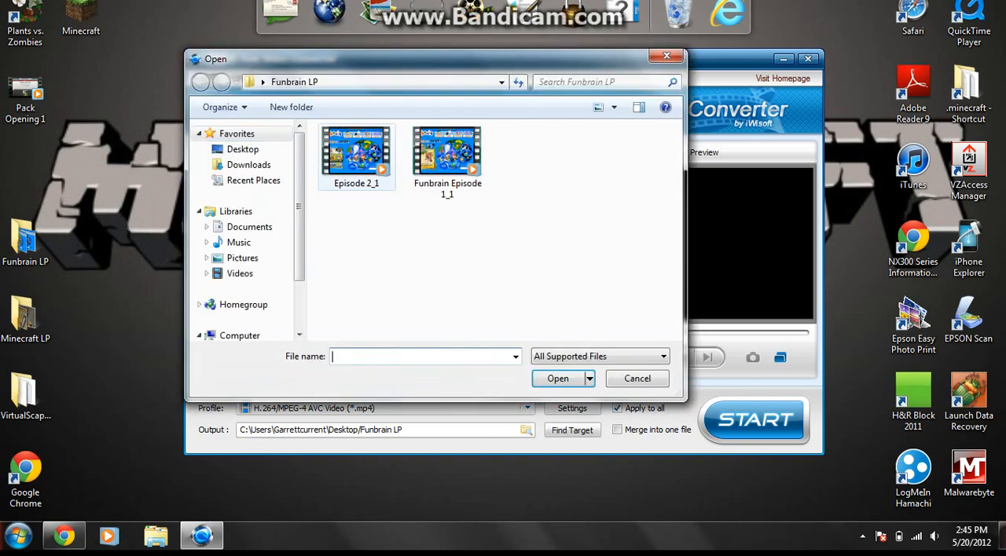
{"action": "left_click", "coordinate": [242, 148]}
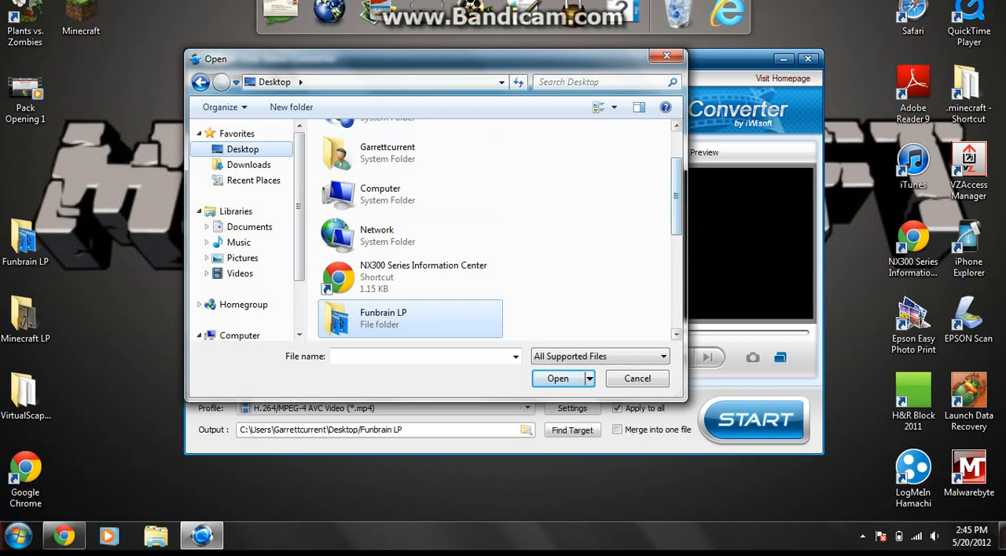
{"action": "scroll", "scroll_direction": "down", "scroll_amount": 3}
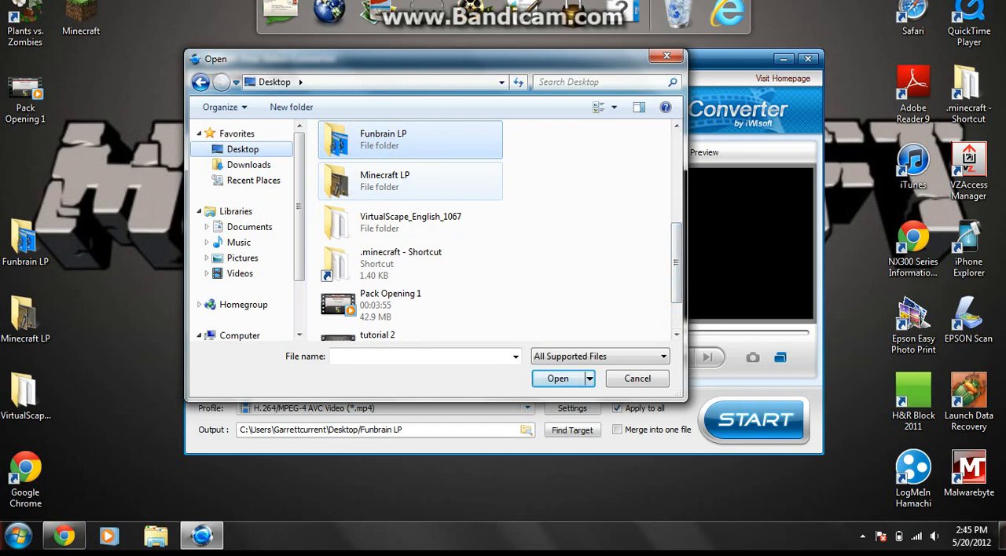
{"action": "double_click", "coordinate": [385, 179]}
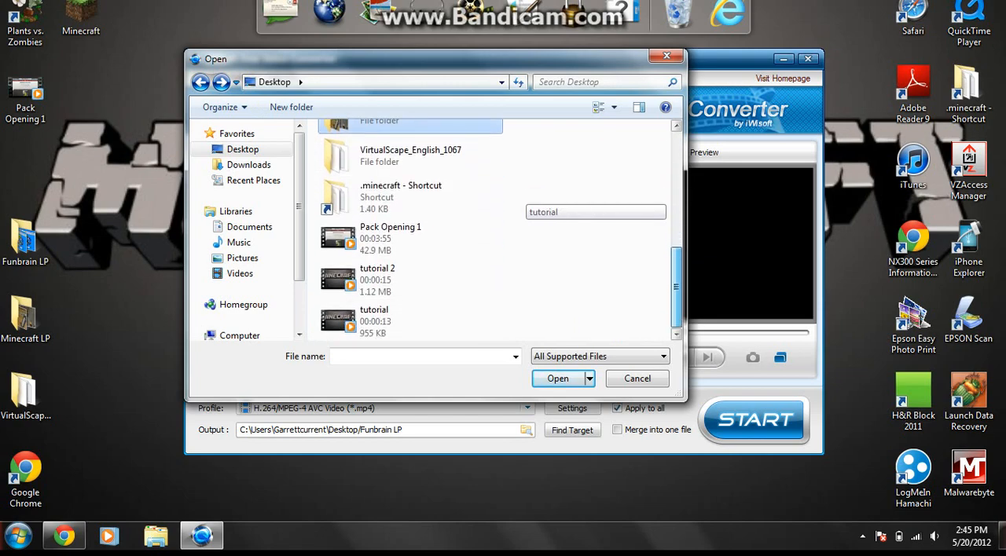
{"action": "left_click", "coordinate": [374, 321]}
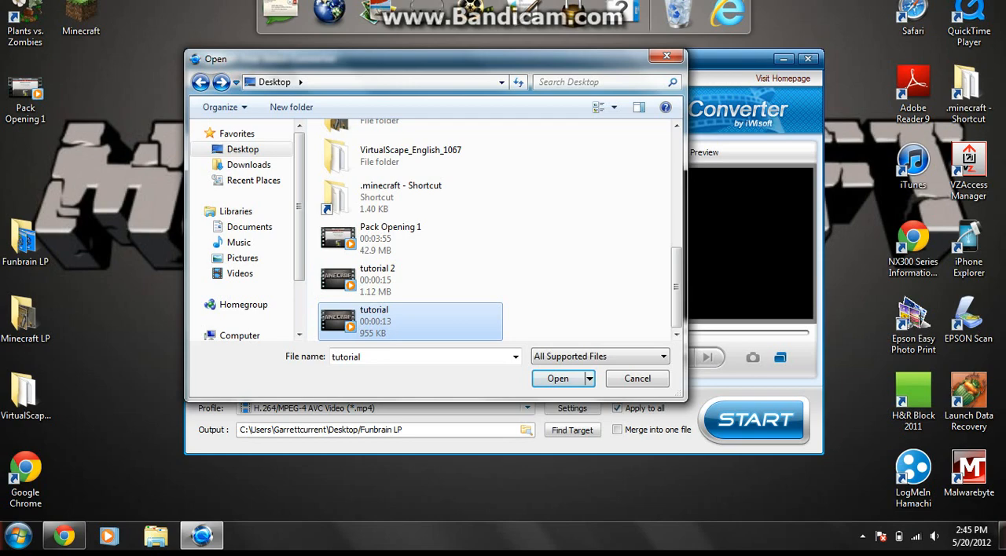
{"action": "mouse_move", "coordinate": [401, 322]}
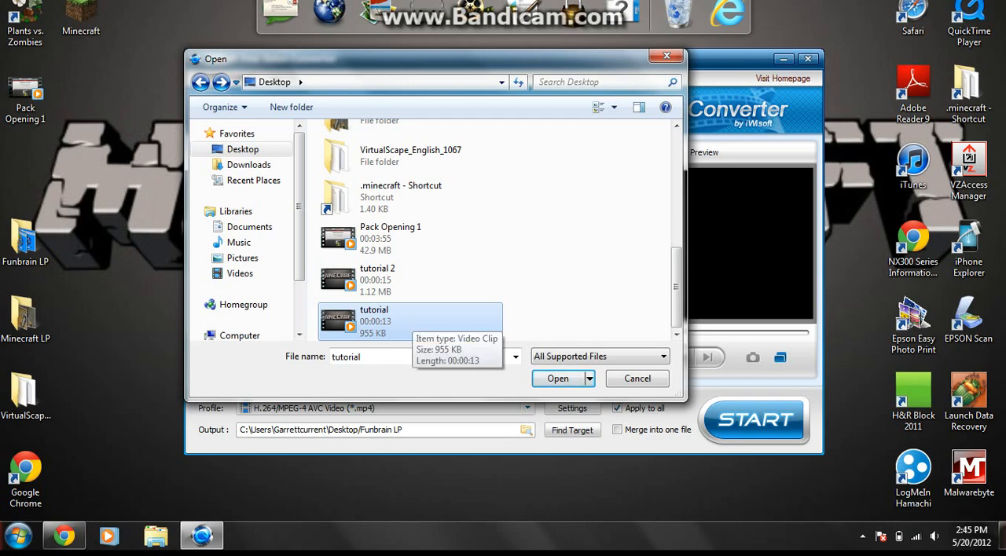
{"action": "left_click", "coordinate": [556, 378]}
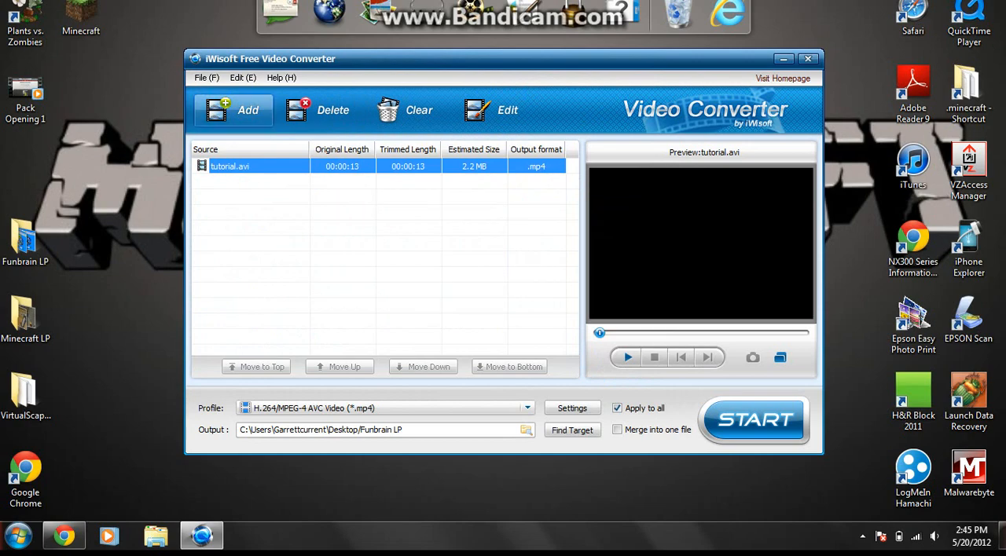
Step: Import 'tutorial 2' so both clips are queued with tutorial.avi first, then check the output format list
{"action": "left_click", "coordinate": [233, 110]}
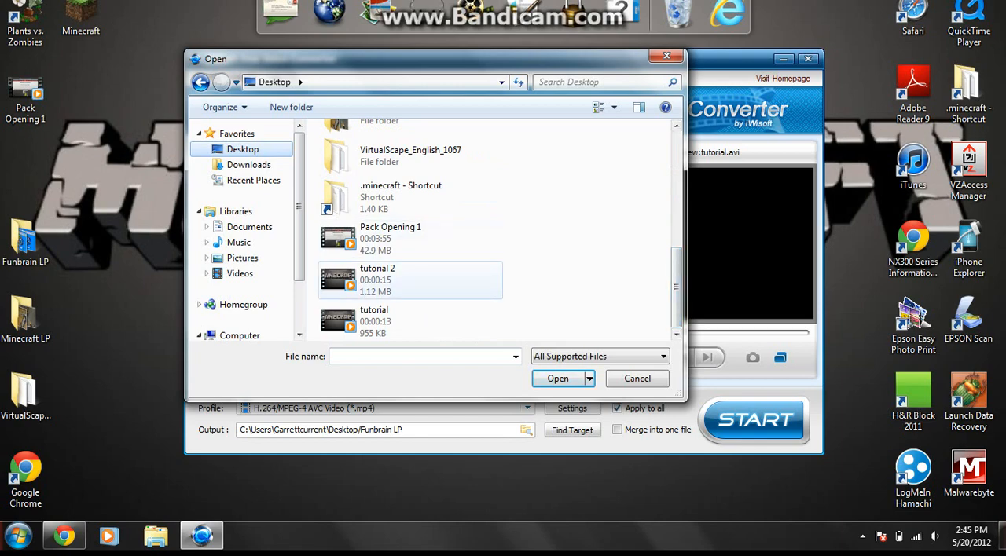
{"action": "left_click", "coordinate": [556, 377]}
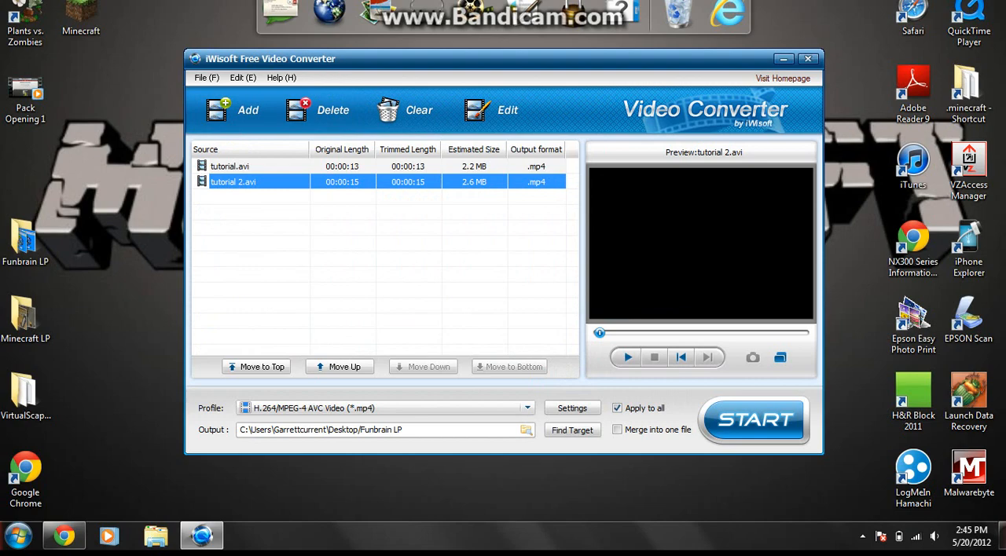
{"action": "left_click", "coordinate": [229, 167]}
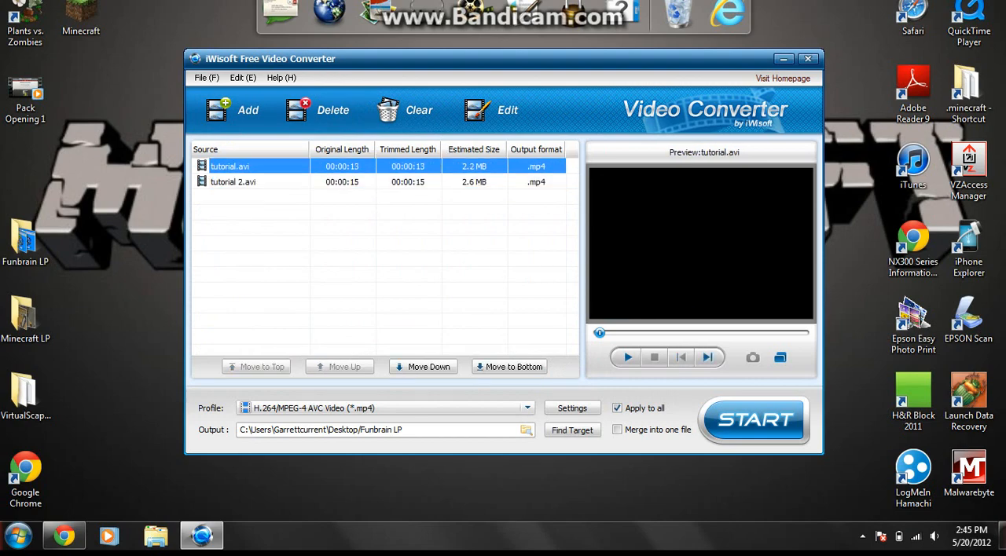
{"action": "left_click", "coordinate": [232, 183]}
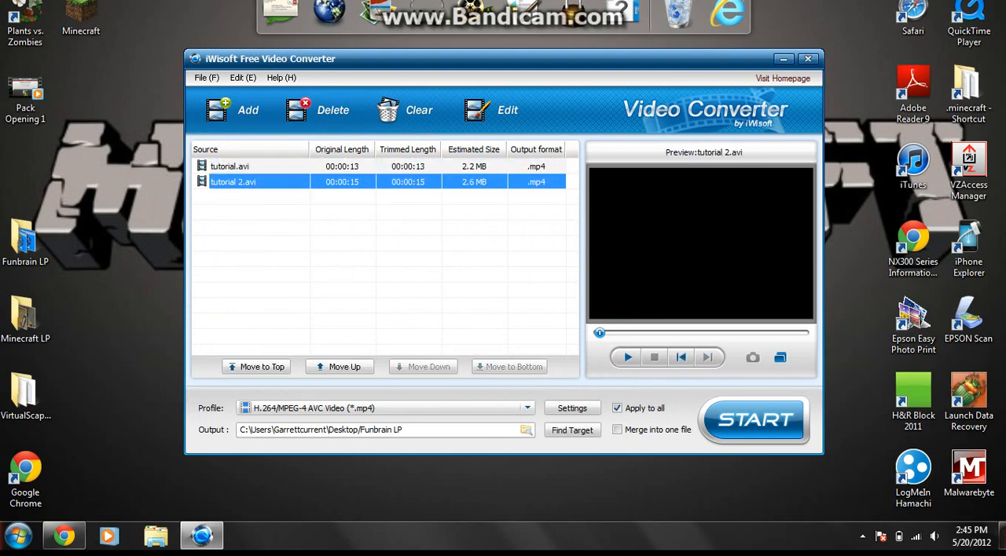
{"action": "left_click", "coordinate": [229, 167]}
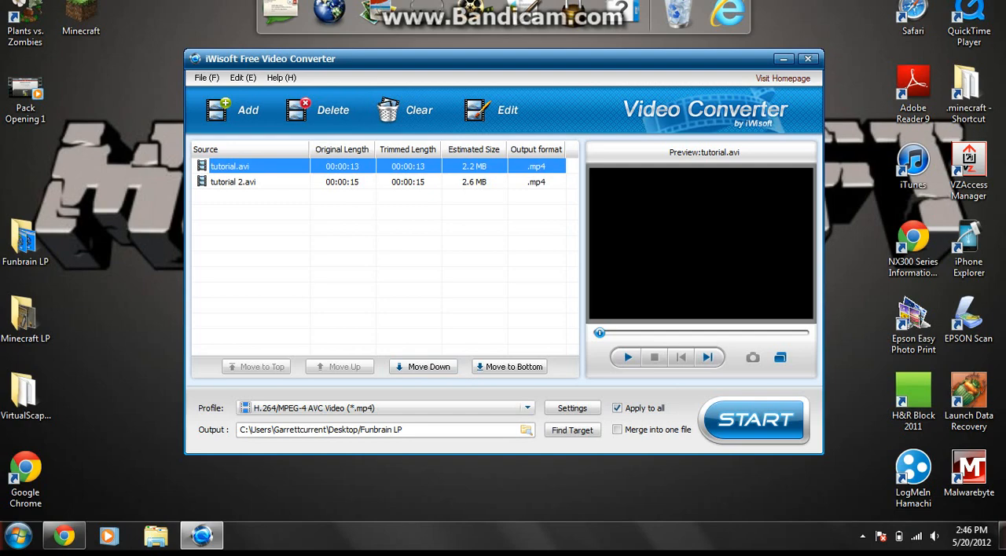
{"action": "left_click", "coordinate": [421, 366]}
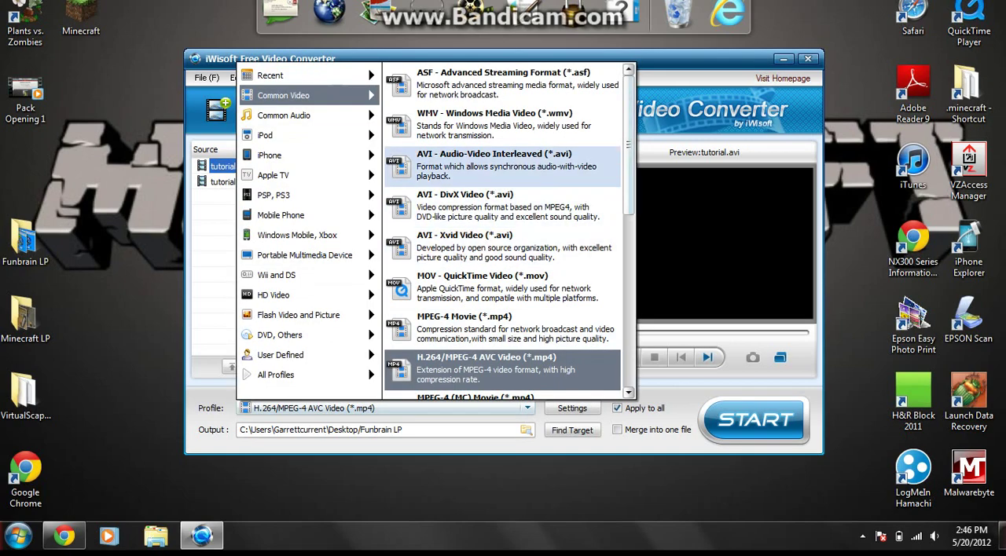
{"action": "scroll", "scroll_direction": "down", "scroll_amount": 3}
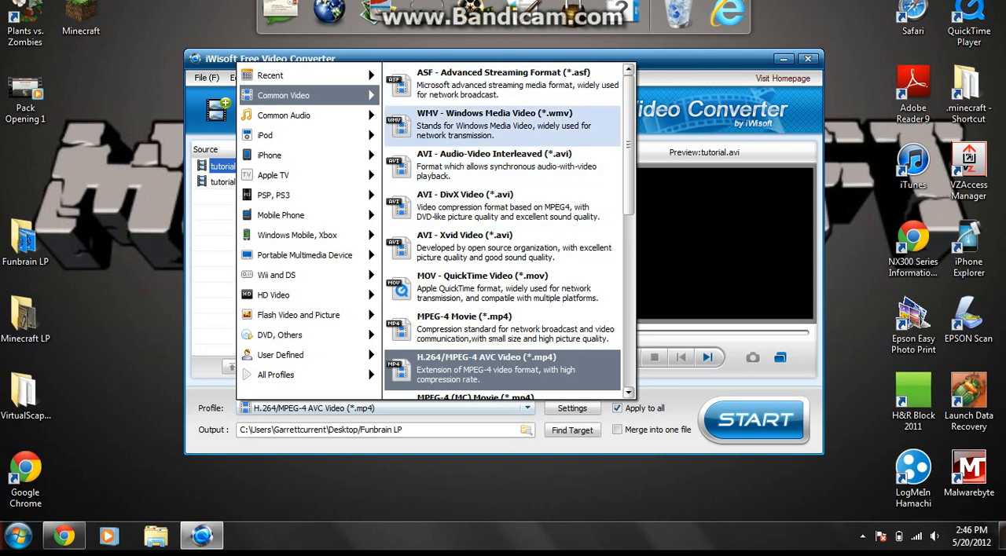
{"action": "mouse_move", "coordinate": [511, 207]}
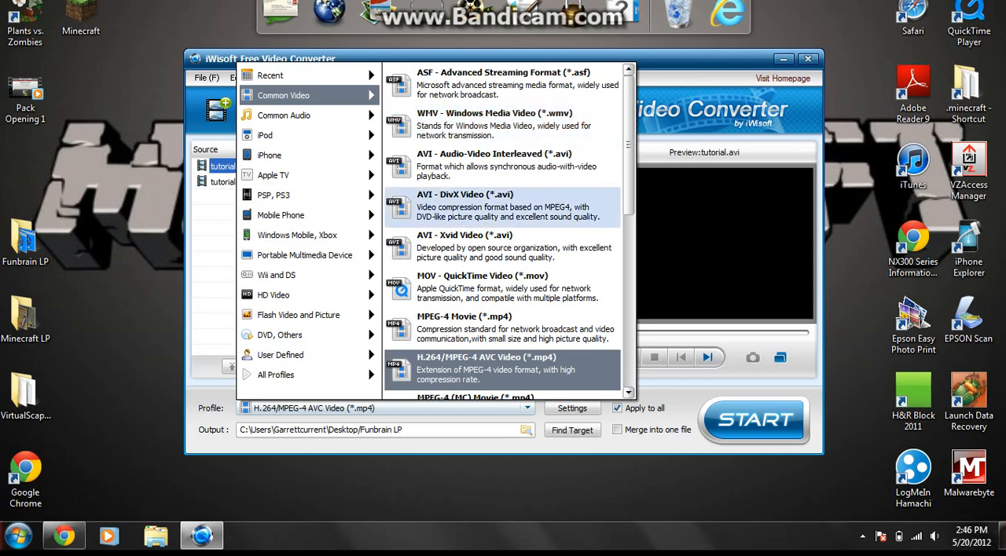
{"action": "scroll", "scroll_direction": "down", "scroll_amount": 3}
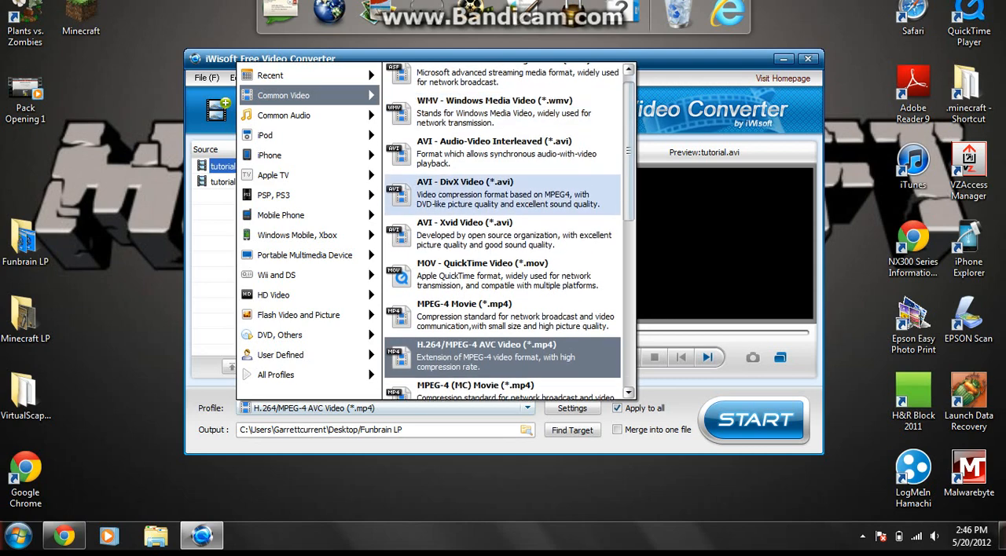
{"action": "scroll", "scroll_direction": "down", "scroll_amount": 3}
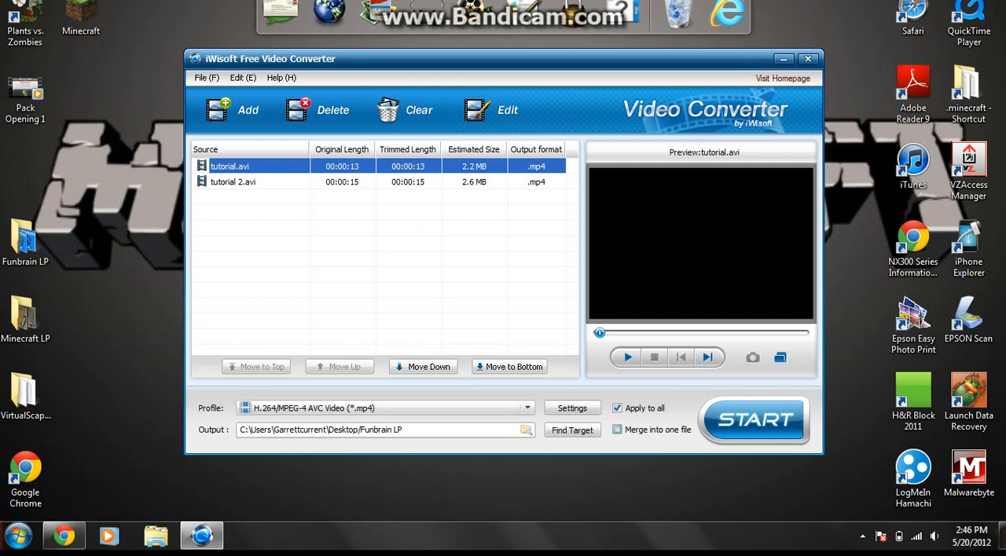
Step: Enable 'Merge into one file' and change the output folder to Desktop\Minecraft LP
{"action": "left_click", "coordinate": [618, 431]}
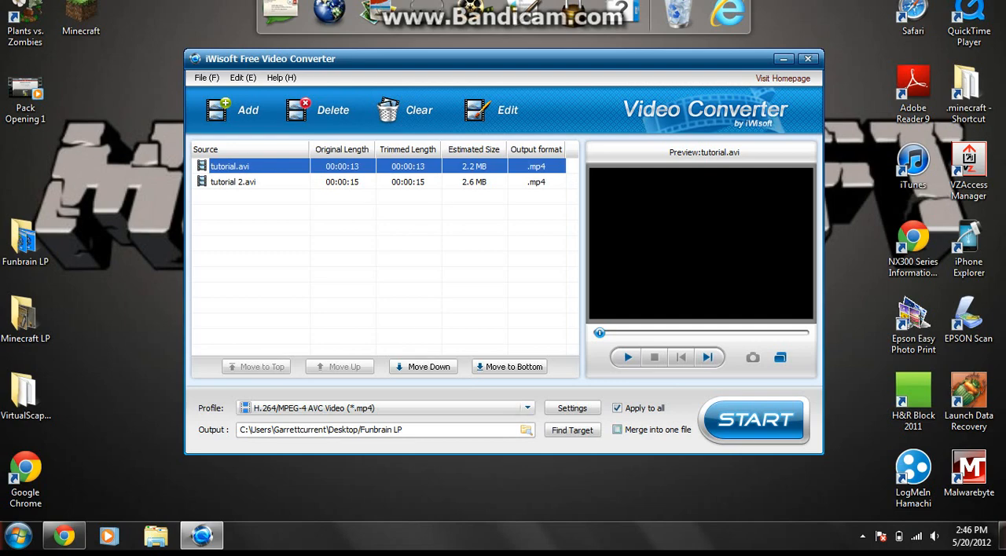
{"action": "left_click", "coordinate": [618, 430]}
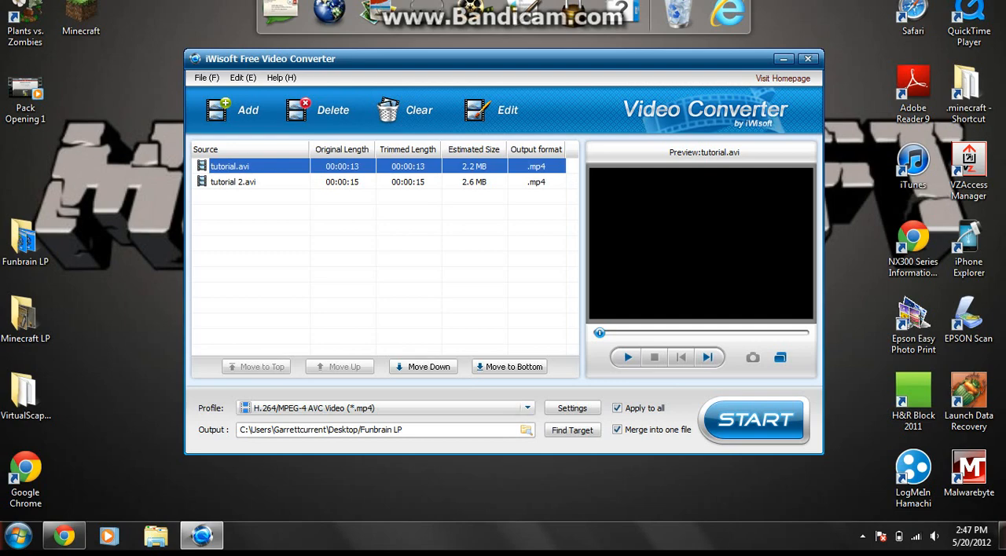
{"action": "left_click", "coordinate": [385, 431]}
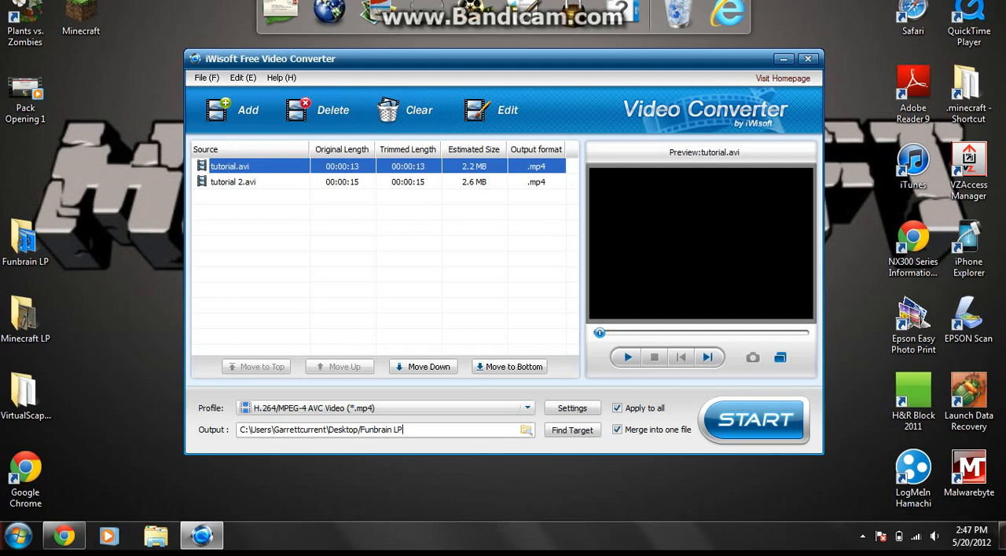
{"action": "double_click", "coordinate": [380, 431]}
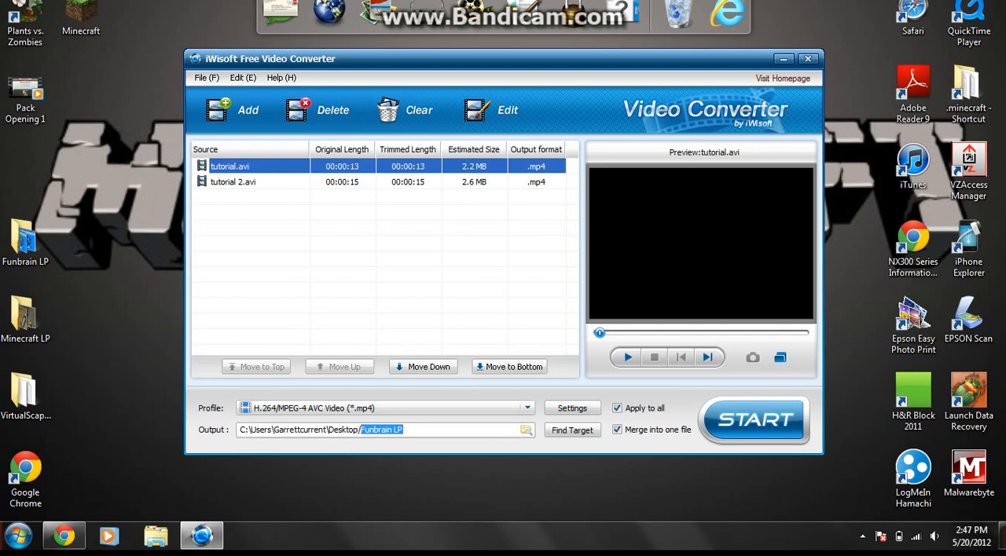
{"action": "type", "text": "Minecraft"}
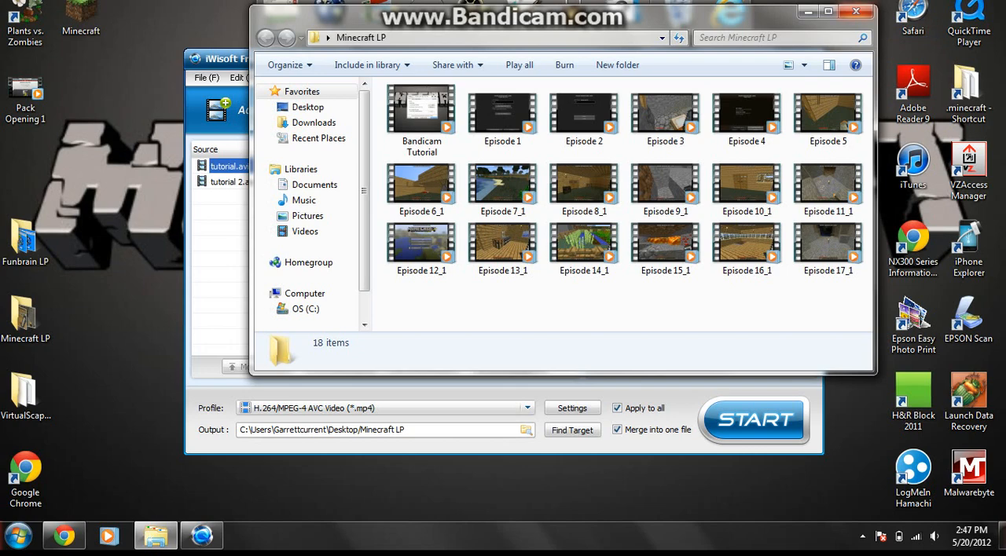
{"action": "left_click", "coordinate": [228, 52]}
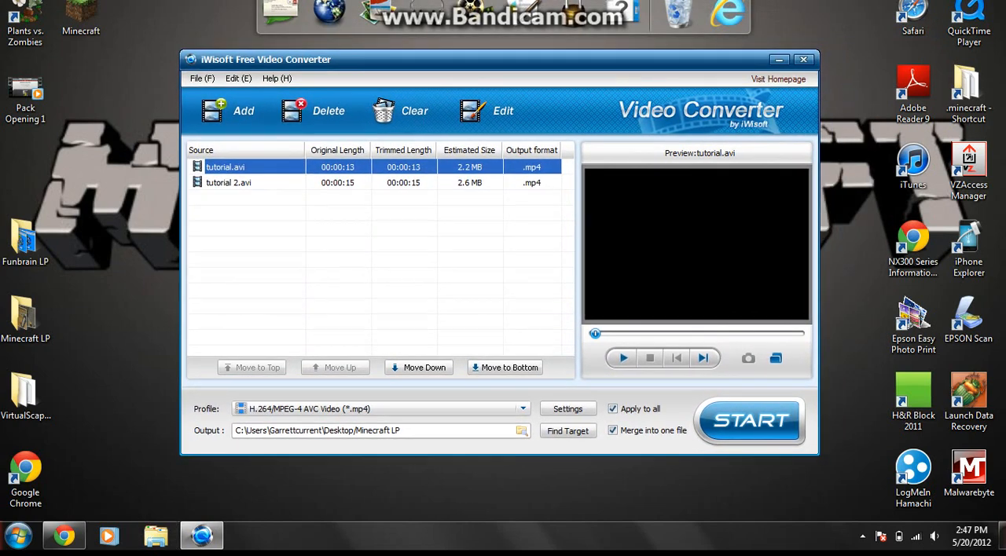
Step: Select tutorial.avi and play, then stop, its preview in the preview pane
{"action": "left_click", "coordinate": [238, 77]}
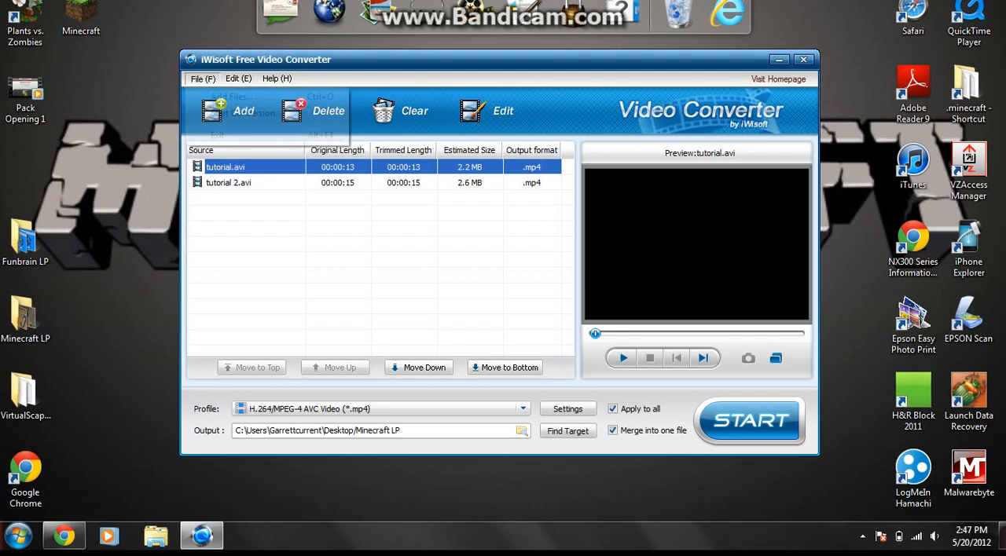
{"action": "left_click", "coordinate": [202, 78]}
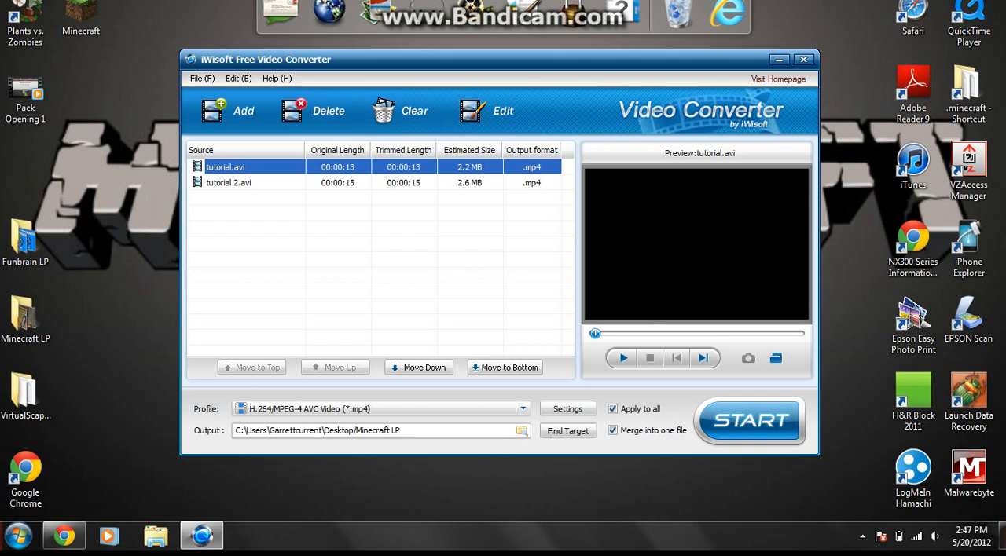
{"action": "left_click", "coordinate": [620, 358]}
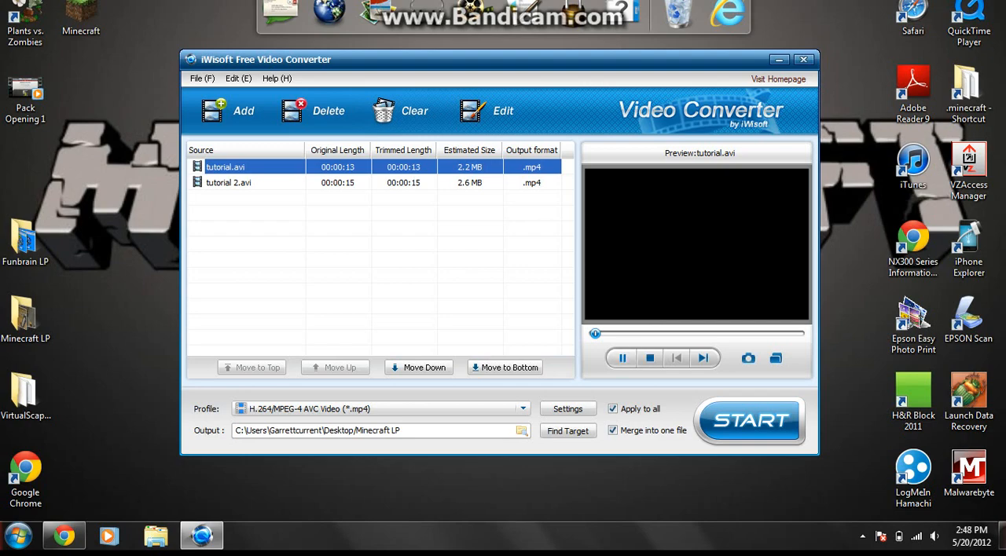
{"action": "left_click", "coordinate": [621, 358]}
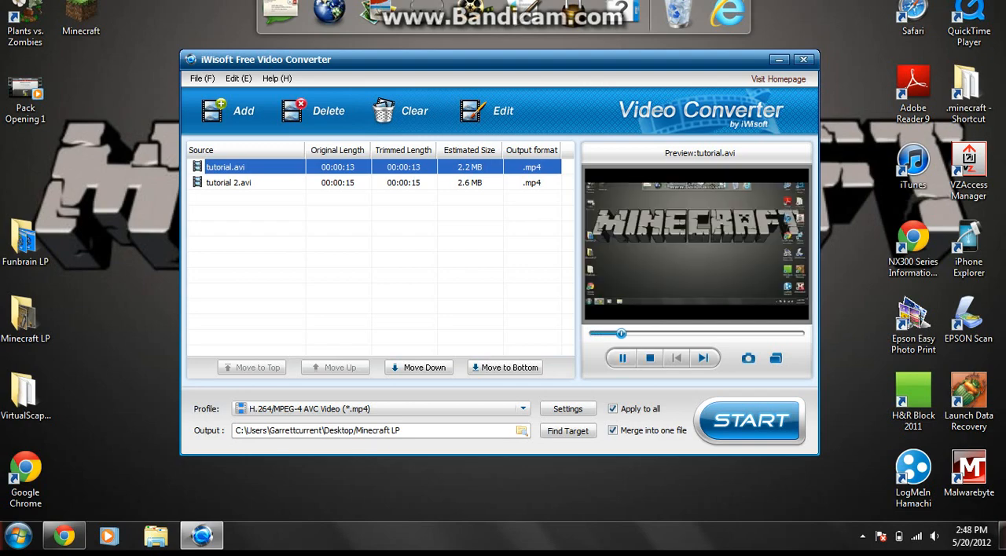
{"action": "left_click", "coordinate": [620, 358]}
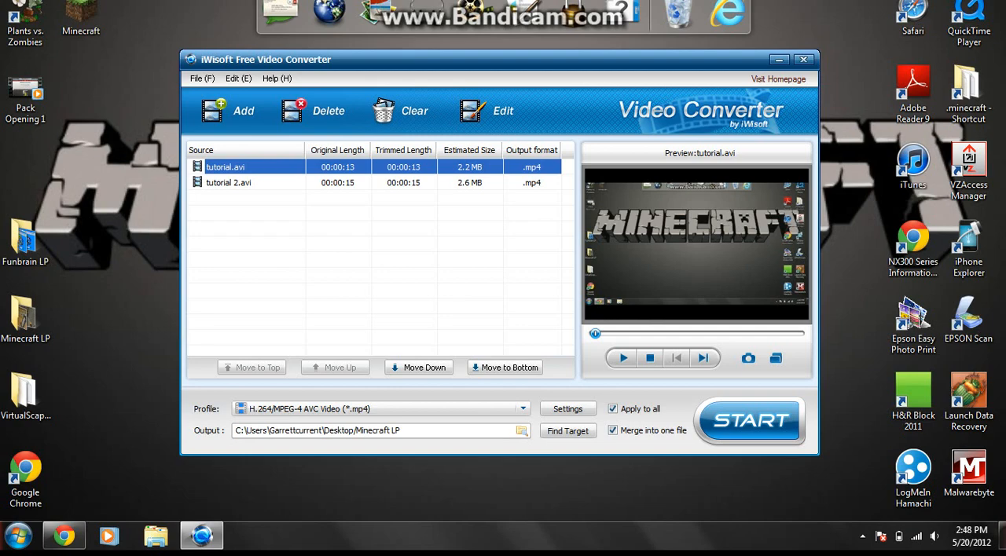
{"action": "mouse_move", "coordinate": [622, 359]}
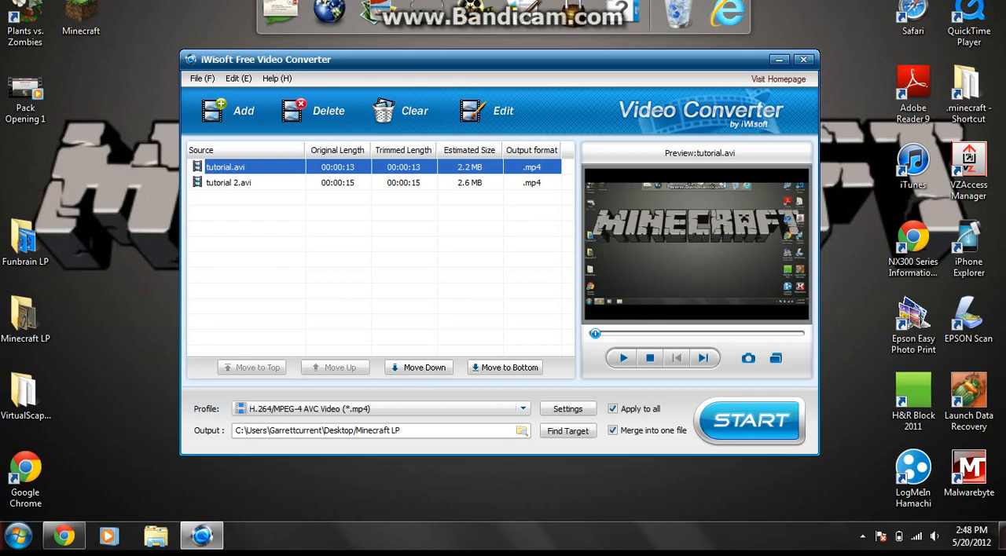
Step: Run the conversion to produce the merged tutorial_1.mp4 and acknowledge the Task completed message
{"action": "left_click", "coordinate": [747, 421]}
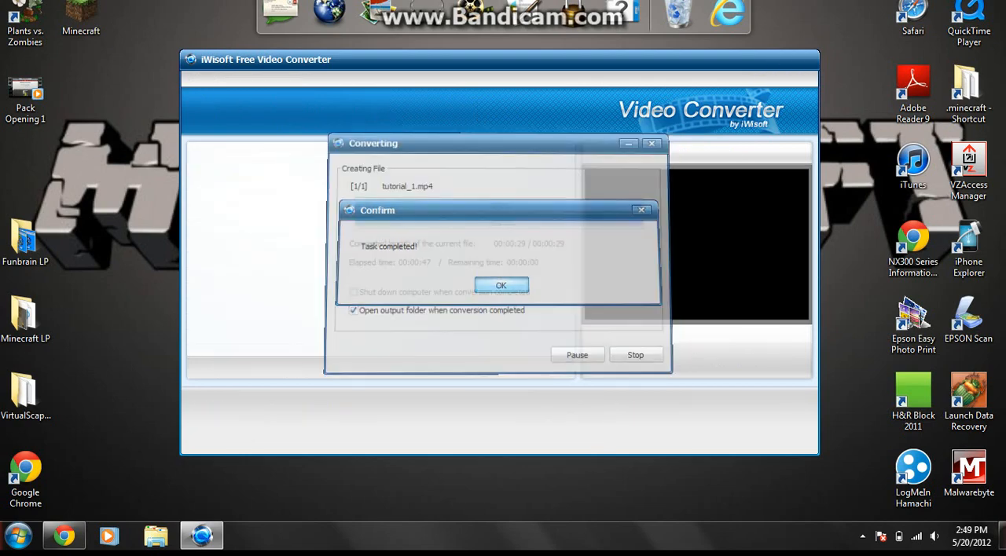
{"action": "left_click", "coordinate": [502, 284]}
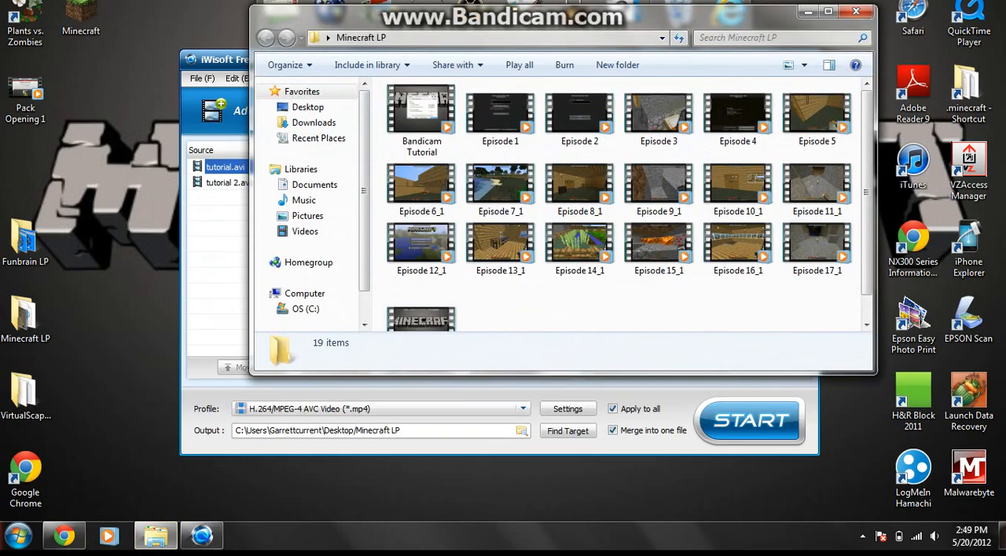
Step: Drag tutorial_1 from the Minecraft LP folder onto the desktop
{"action": "scroll", "scroll_direction": "down", "scroll_amount": 3}
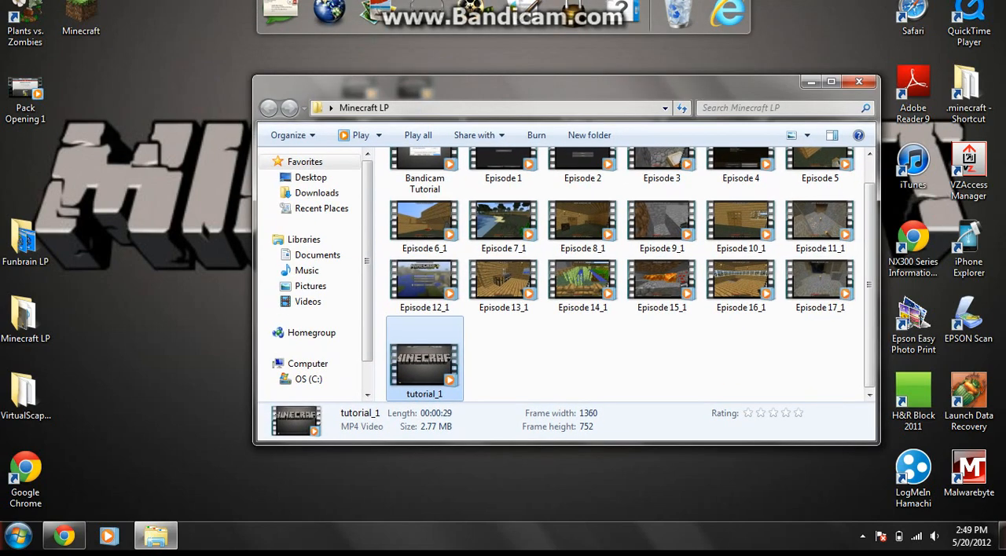
{"action": "left_click_drag", "start_coordinate": [425, 358], "coordinate": [212, 228]}
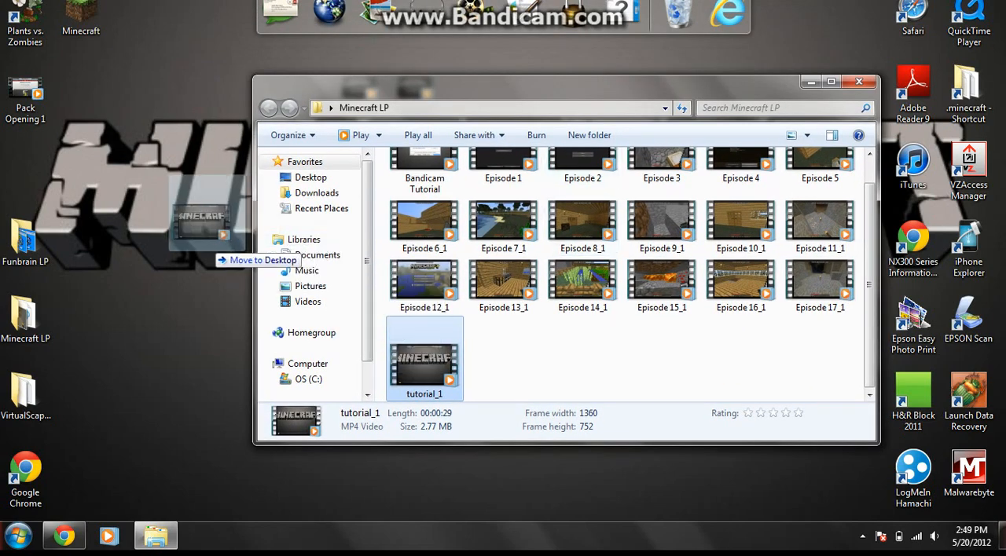
{"action": "left_click_drag", "start_coordinate": [424, 358], "coordinate": [192, 243]}
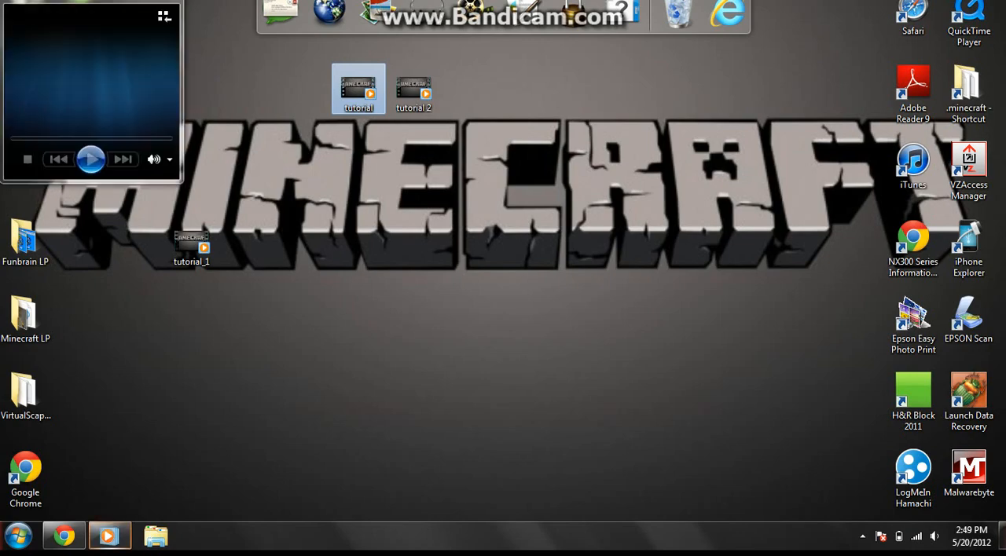
Step: Play tutorial and tutorial 2 in Windows Media Player, then select the merged tutorial_1 on the desktop
{"action": "double_click", "coordinate": [357, 85]}
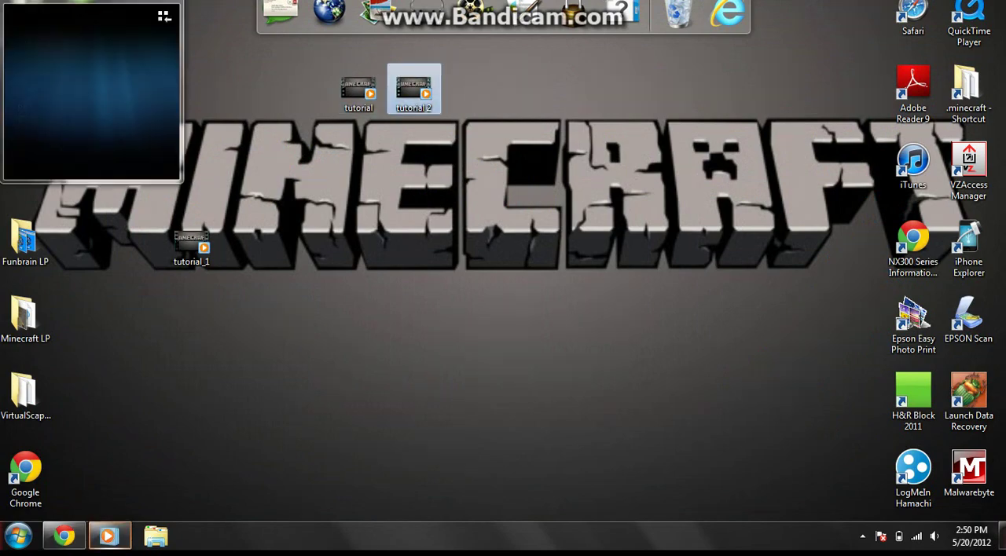
{"action": "double_click", "coordinate": [418, 85]}
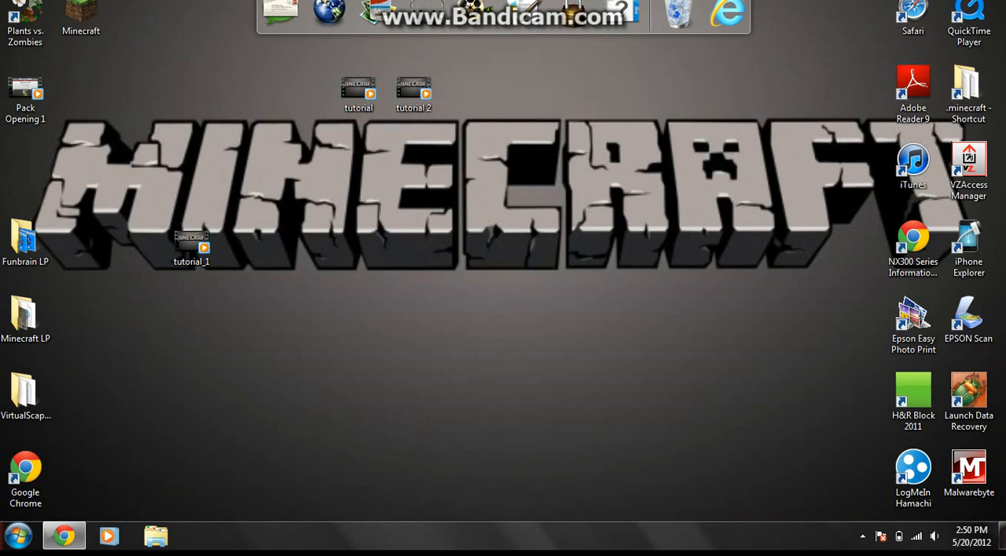
{"action": "left_click", "coordinate": [191, 239]}
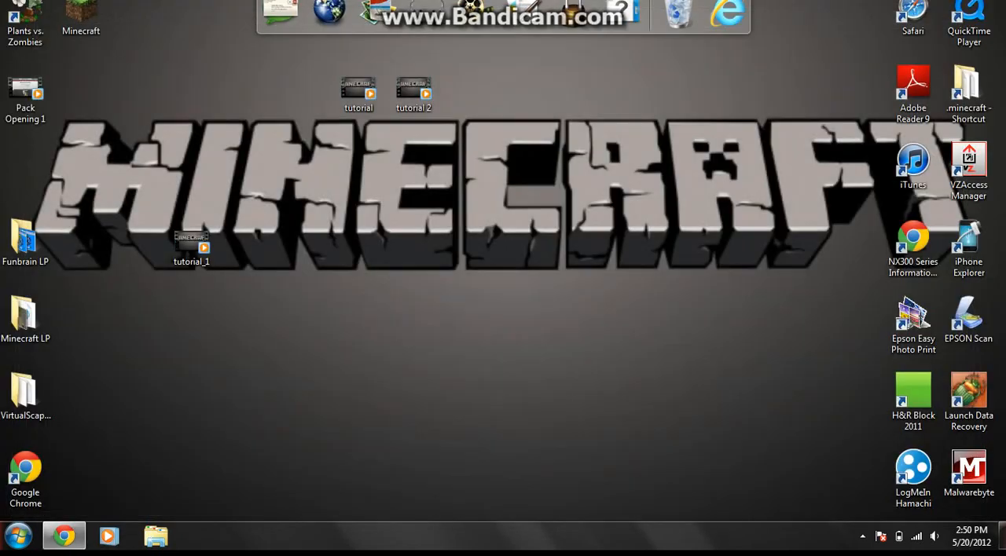
{"action": "left_click", "coordinate": [191, 242]}
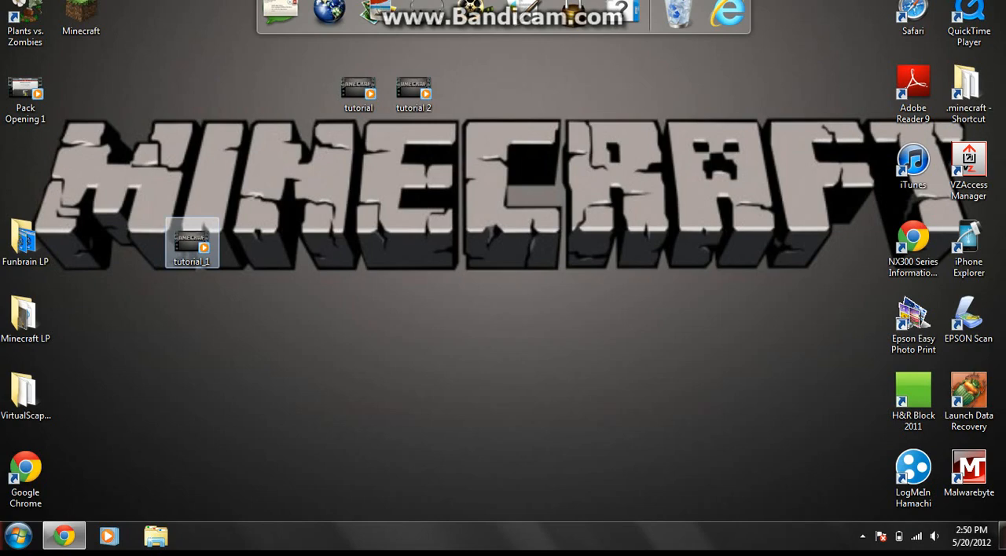
Step: Launch Google Chrome from the Start menu and go to youtube.com
{"action": "left_click", "coordinate": [19, 528]}
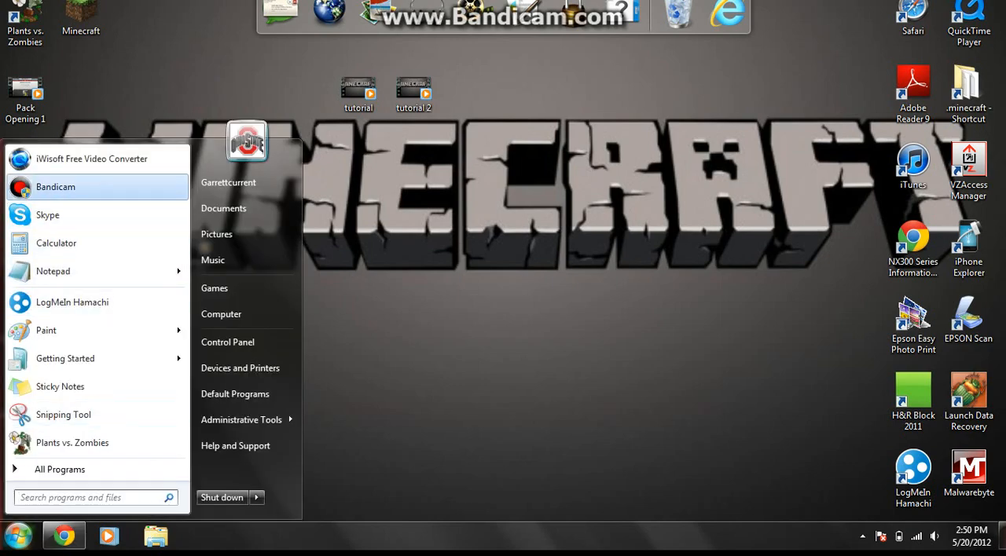
{"action": "left_click", "coordinate": [91, 158]}
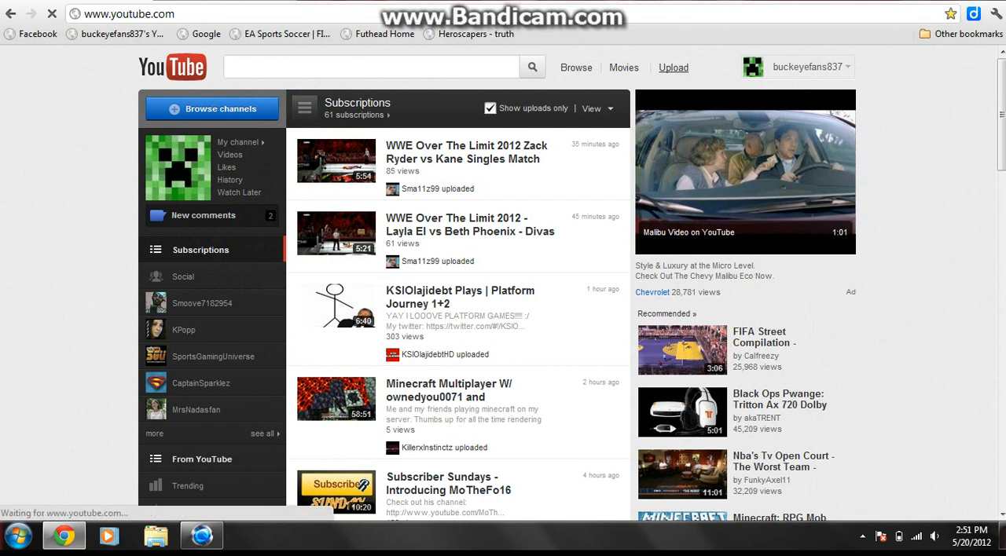
Step: Start uploading tutorial_1.mp4 from the Desktop to YouTube as a test, then cancel the upload
{"action": "left_click", "coordinate": [671, 66]}
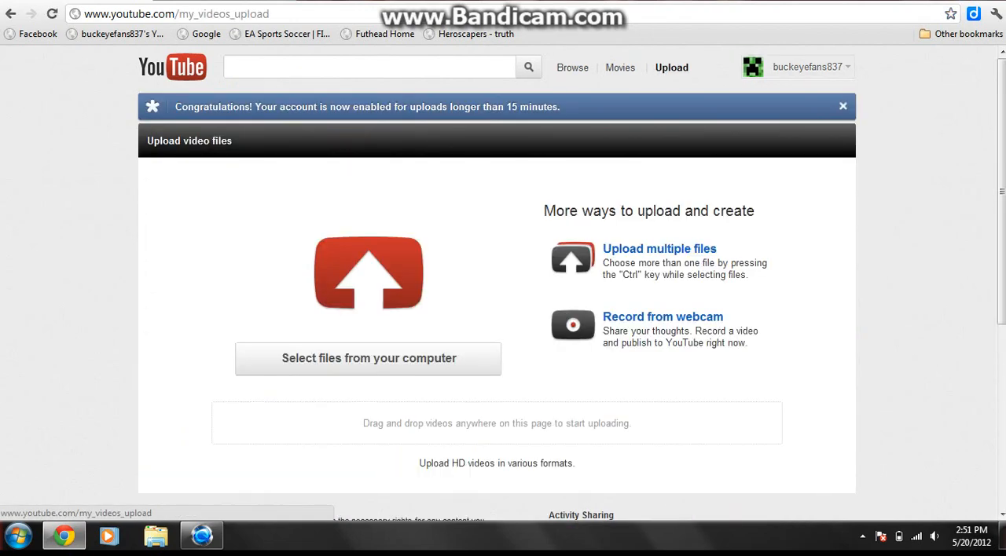
{"action": "left_click", "coordinate": [368, 358]}
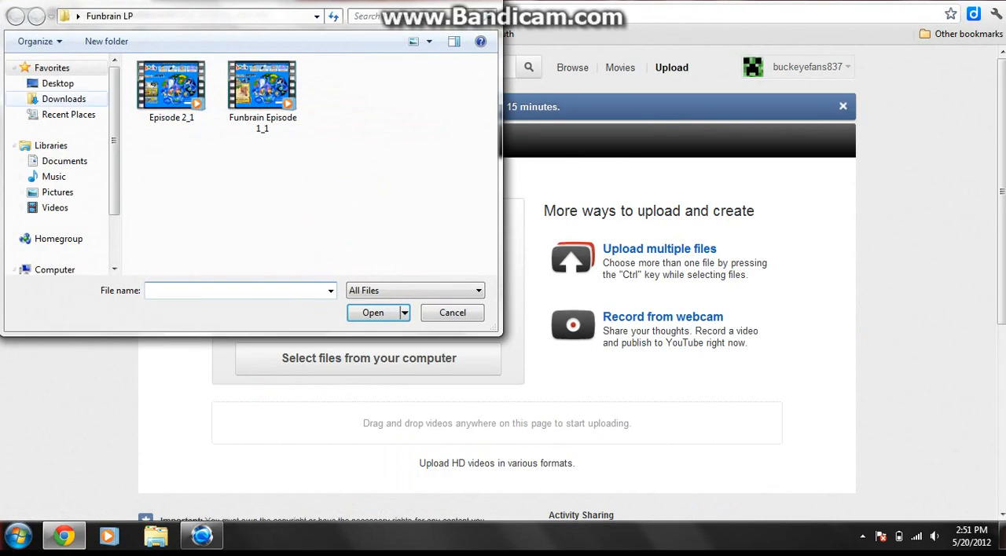
{"action": "left_click", "coordinate": [58, 82]}
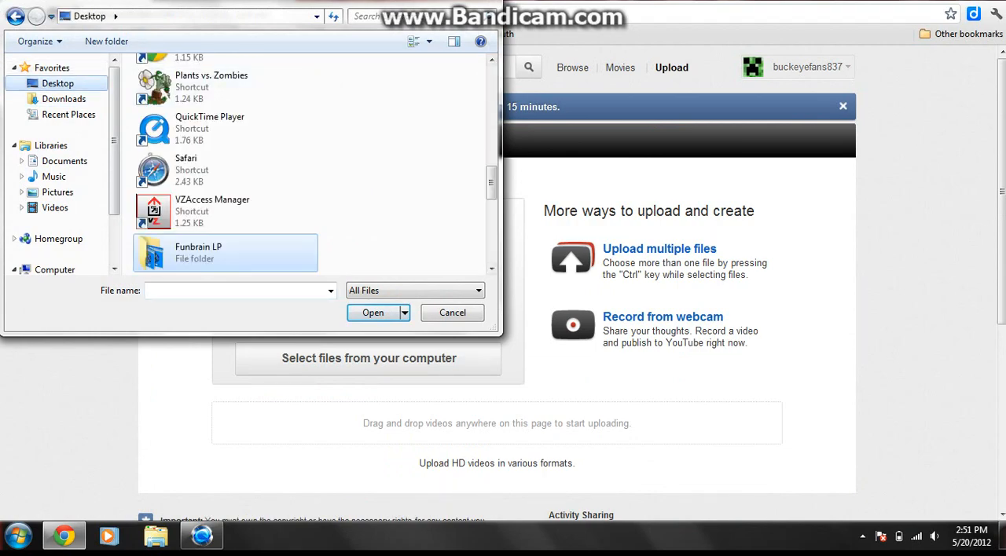
{"action": "scroll", "scroll_direction": "down", "scroll_amount": 3}
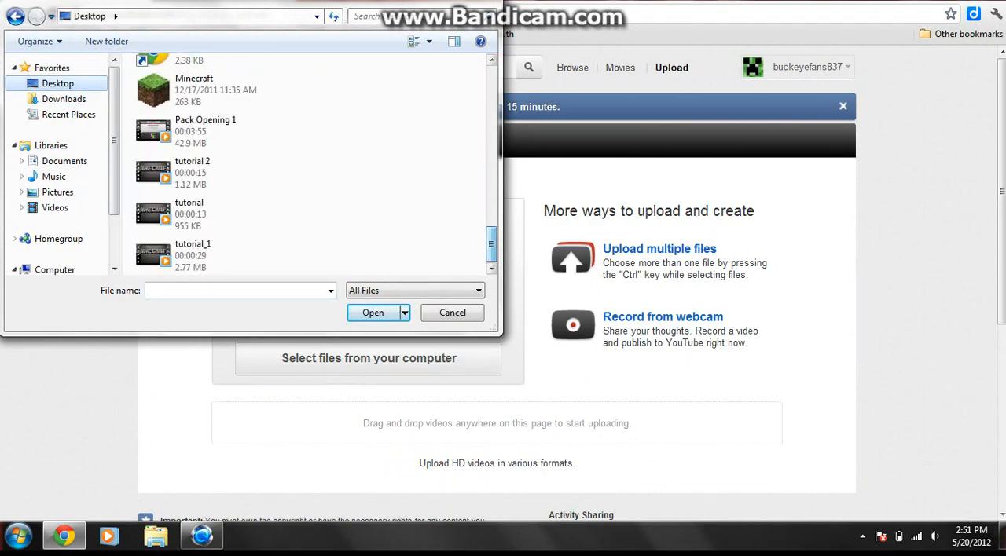
{"action": "left_click", "coordinate": [192, 255]}
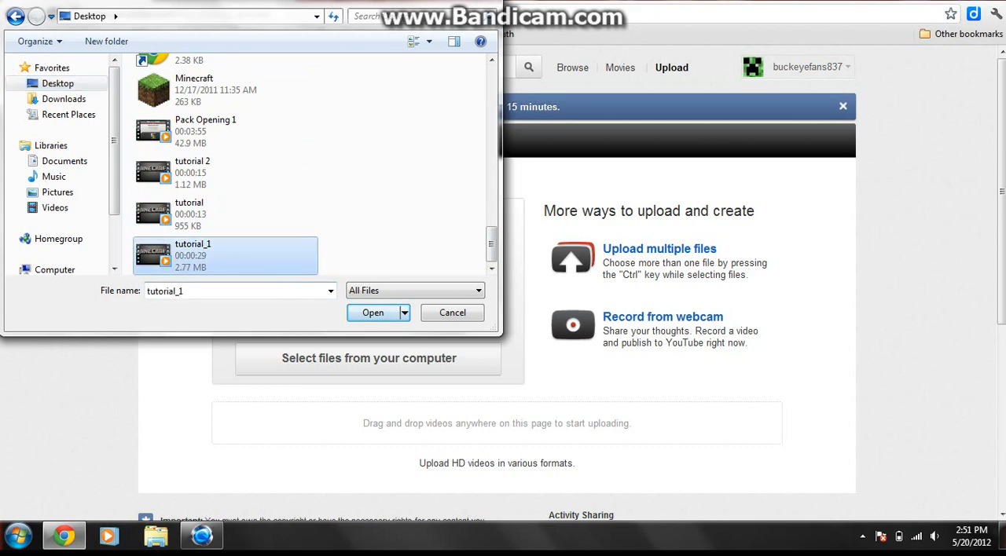
{"action": "left_click", "coordinate": [370, 312]}
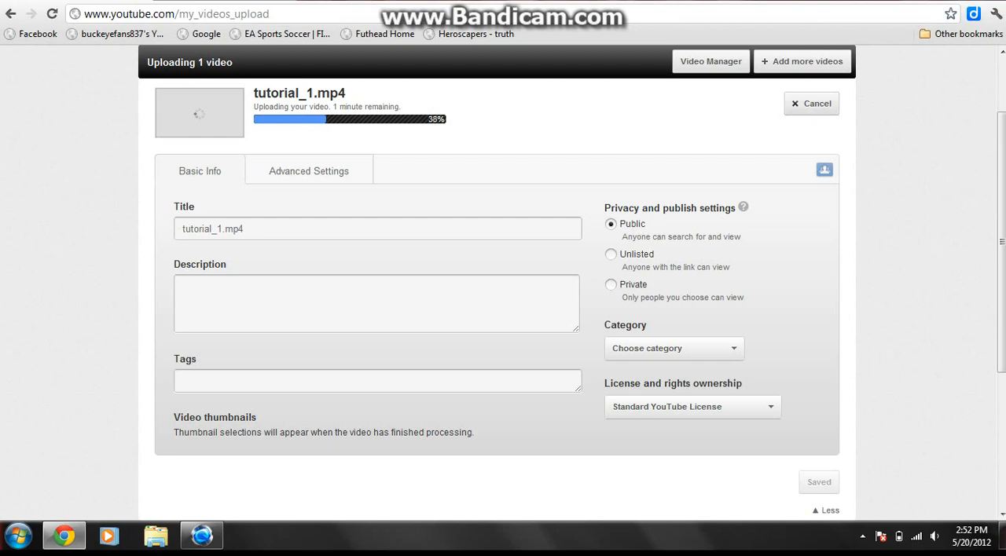
{"action": "left_click", "coordinate": [811, 104]}
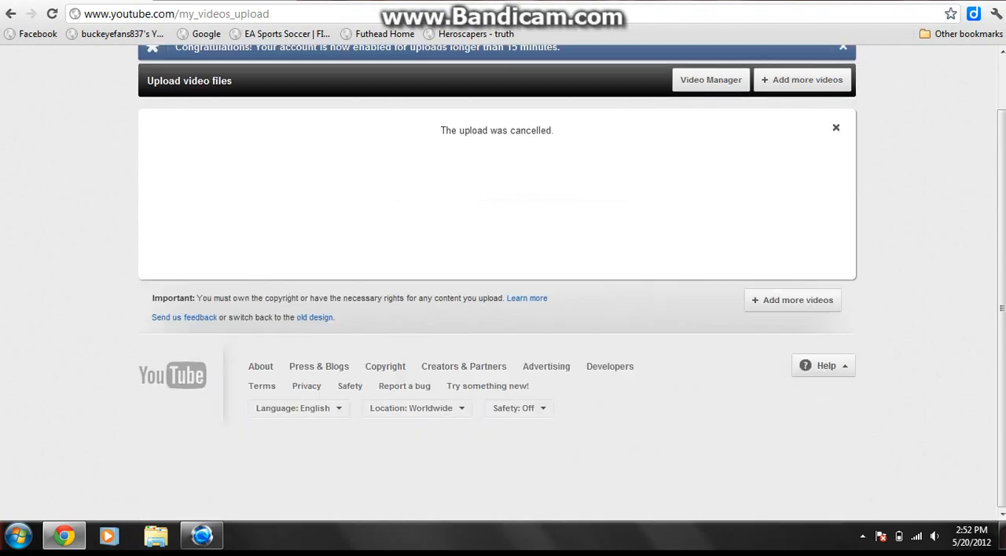